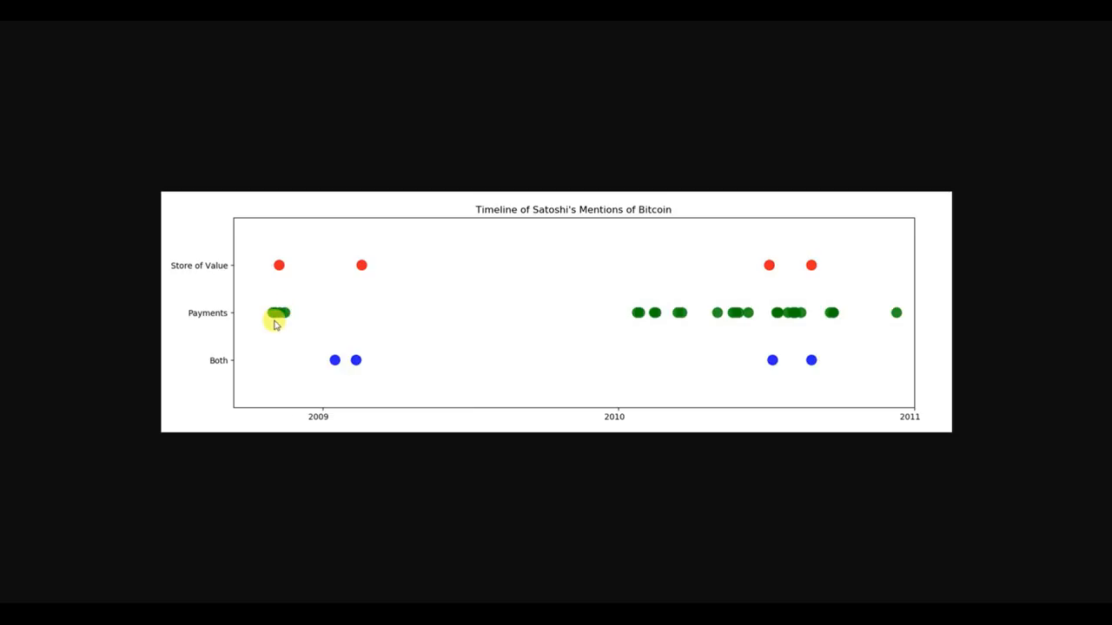
mouse_move(520, 325)
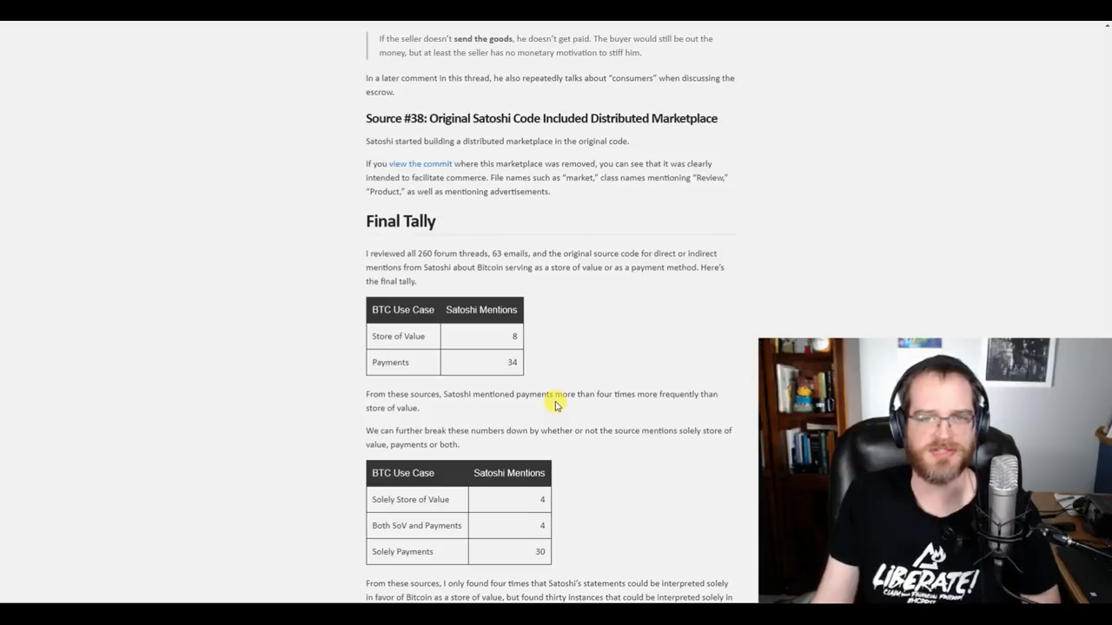
mouse_move(486, 141)
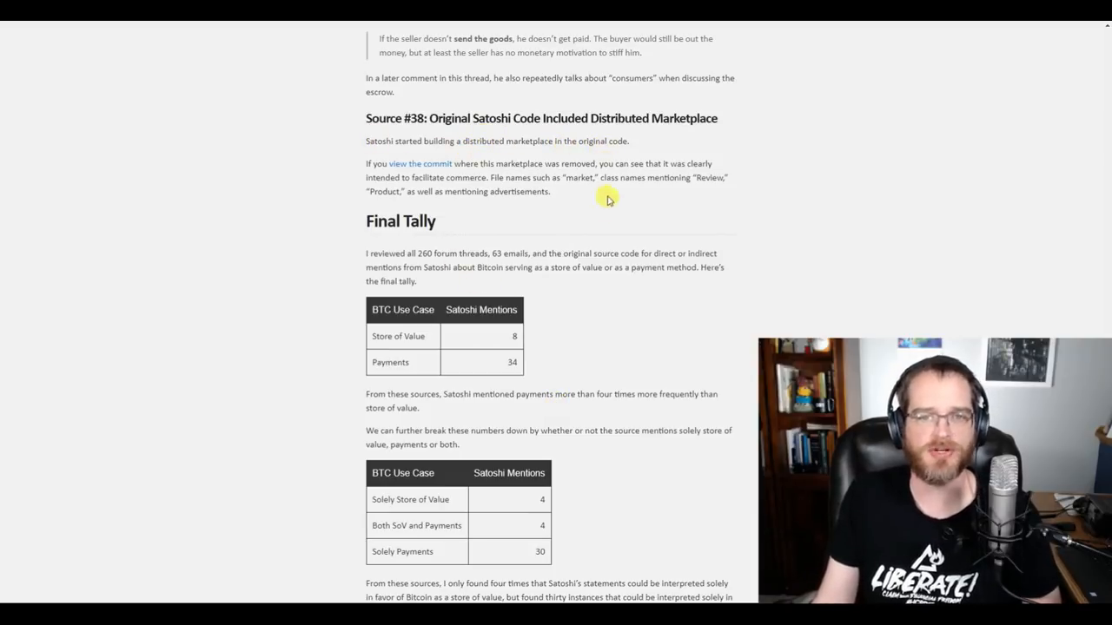
mouse_move(702, 59)
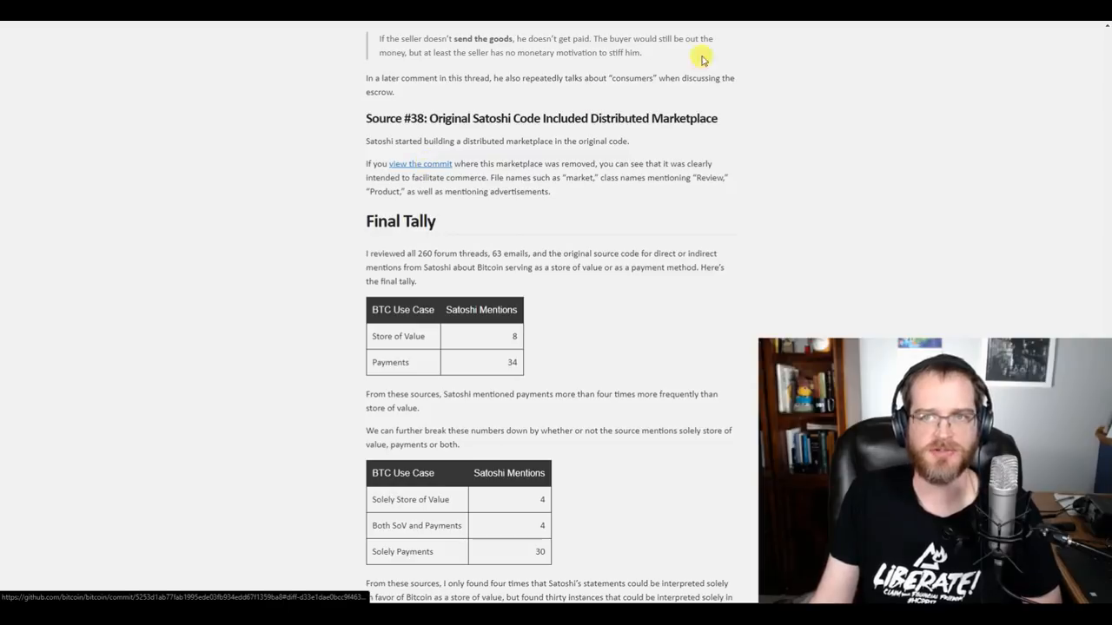
- Inspect the commit removing the marketplace code, highlight CReviewDB, then reach The Whitepaper section
click(420, 164)
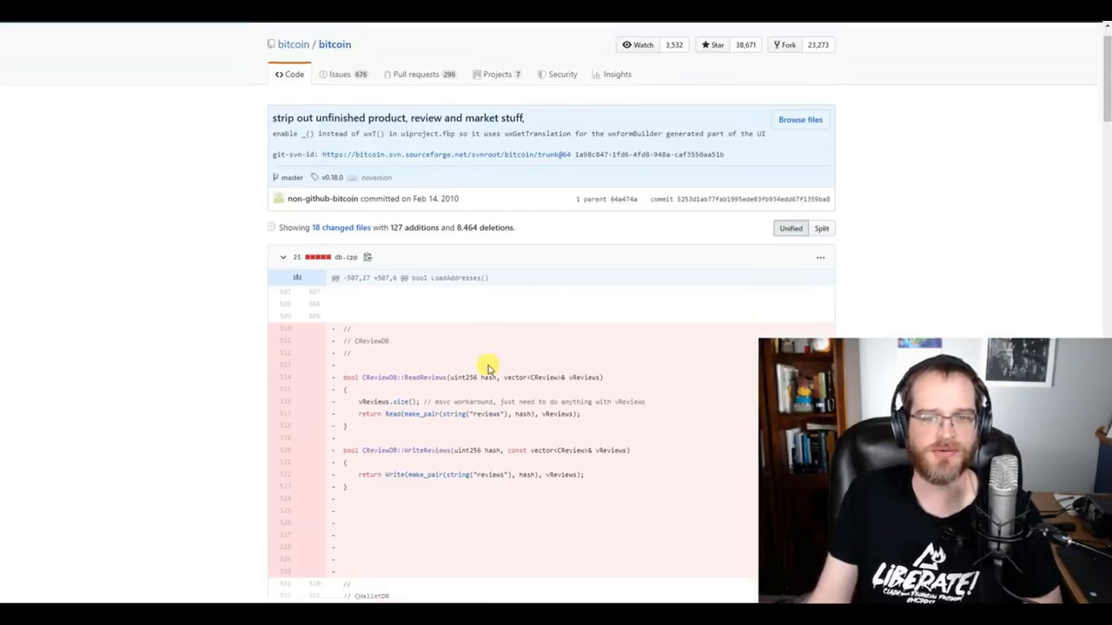
scroll(down, 3)
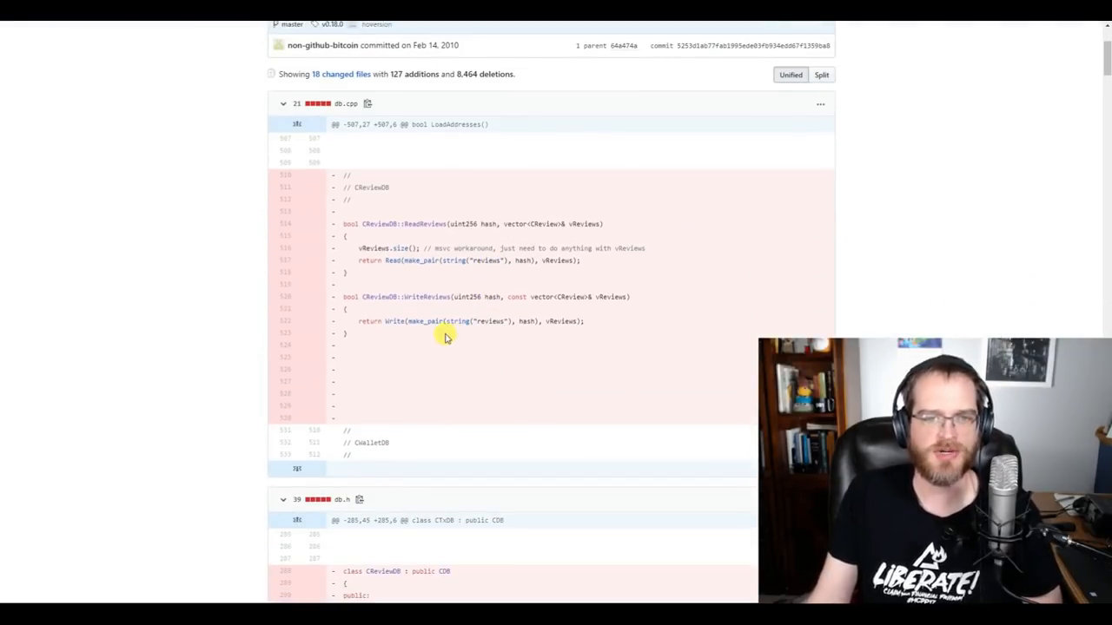
double_click(380, 296)
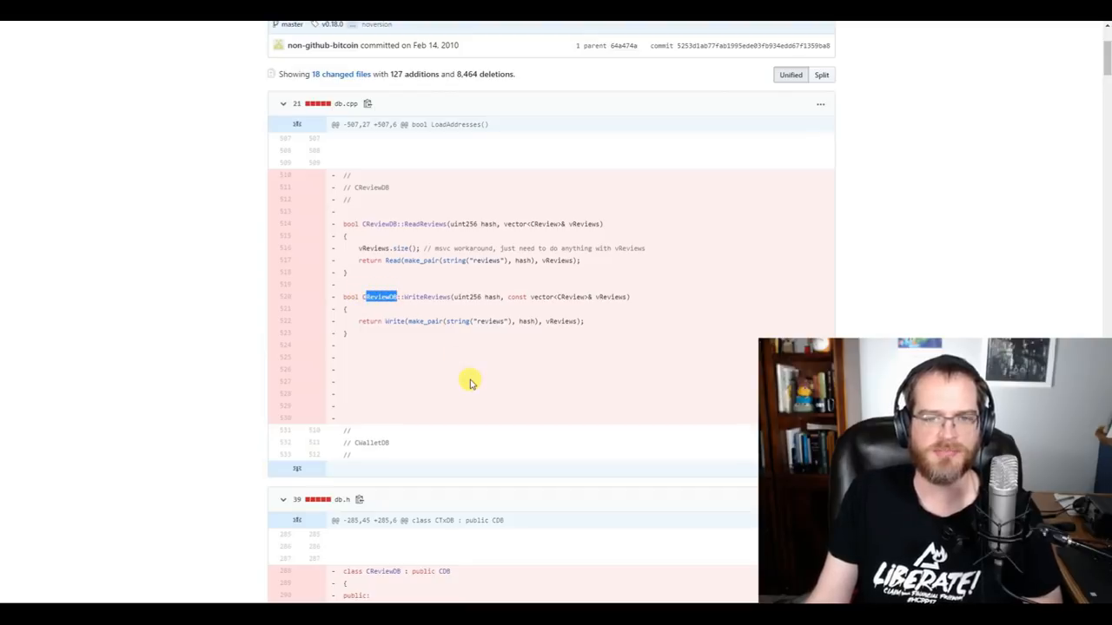
mouse_move(253, 49)
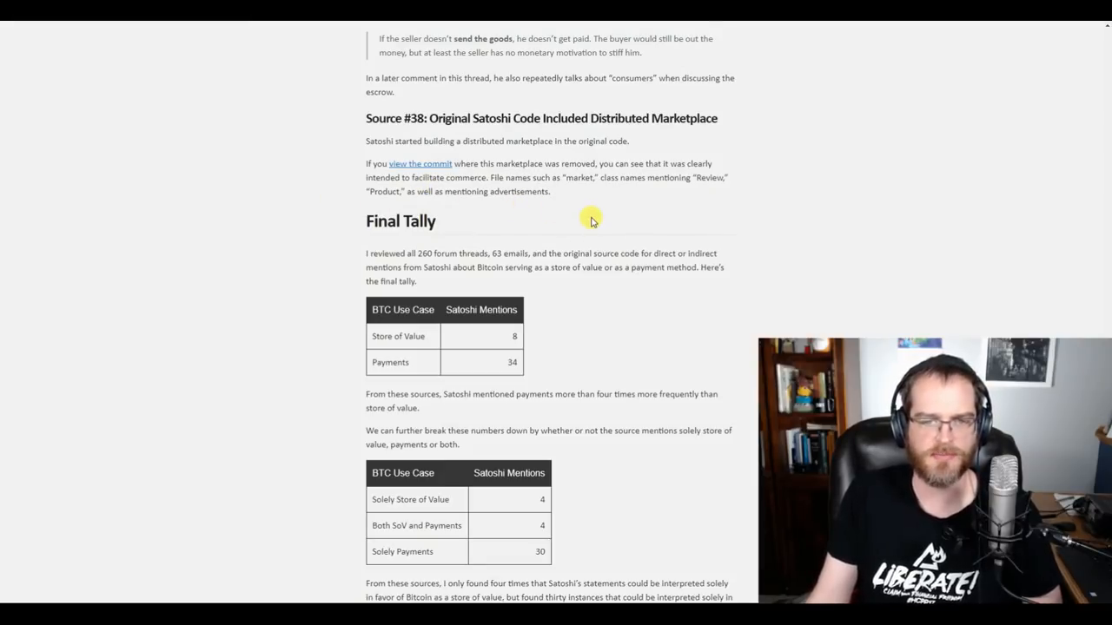
scroll(down, 3)
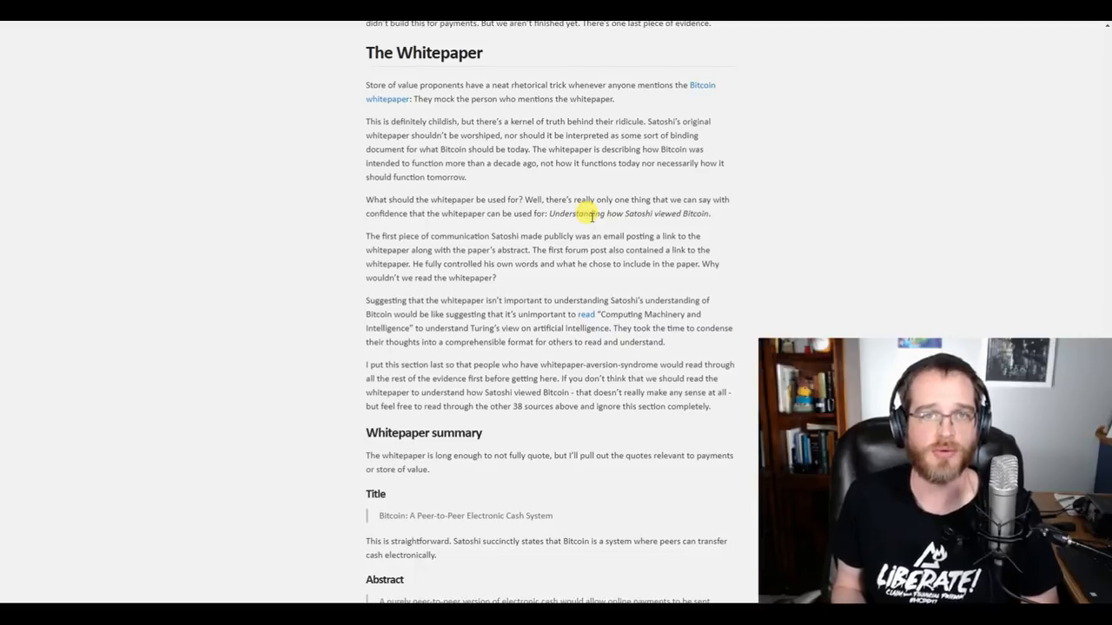
- Scroll past the whitepaper Title, Abstract, Introduction and Conclusion quotes to Source #4
scroll(down, 3)
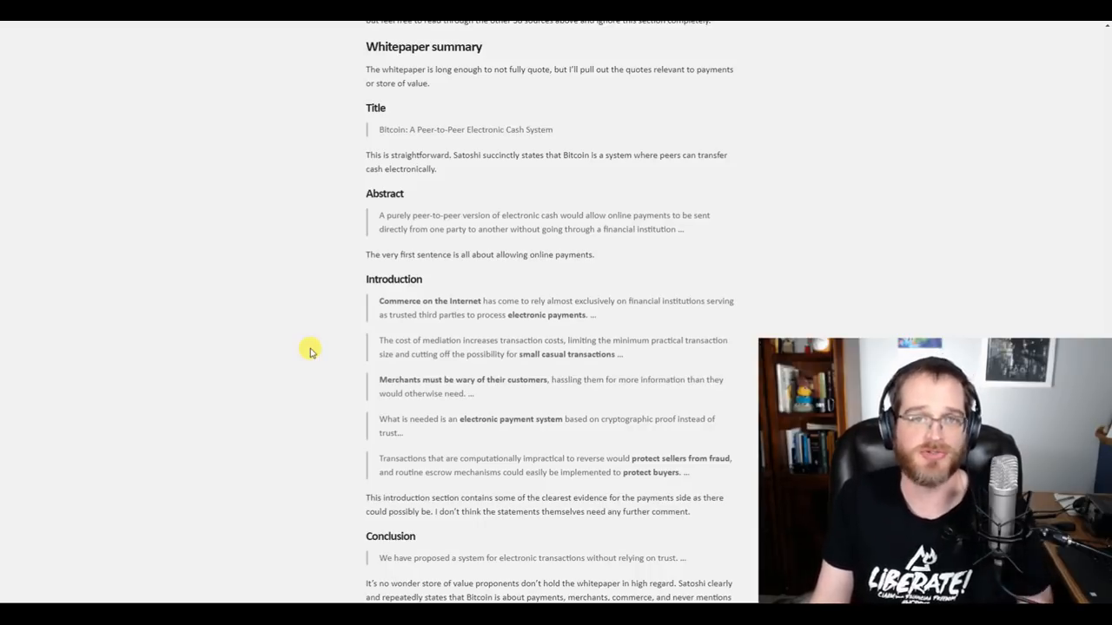
scroll(down, 3)
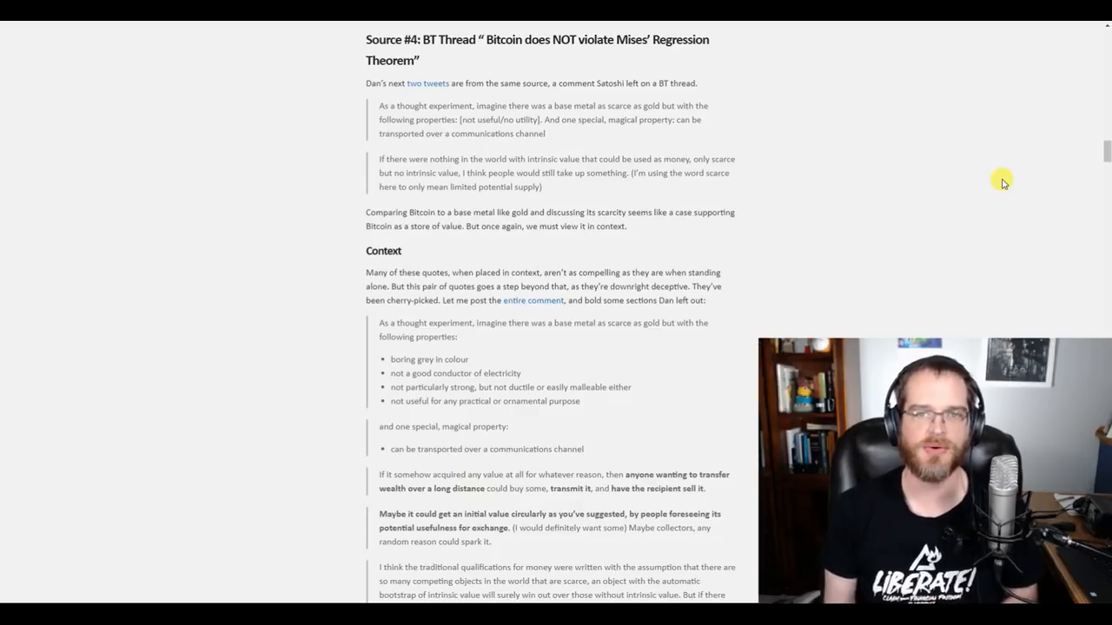
mouse_move(441, 97)
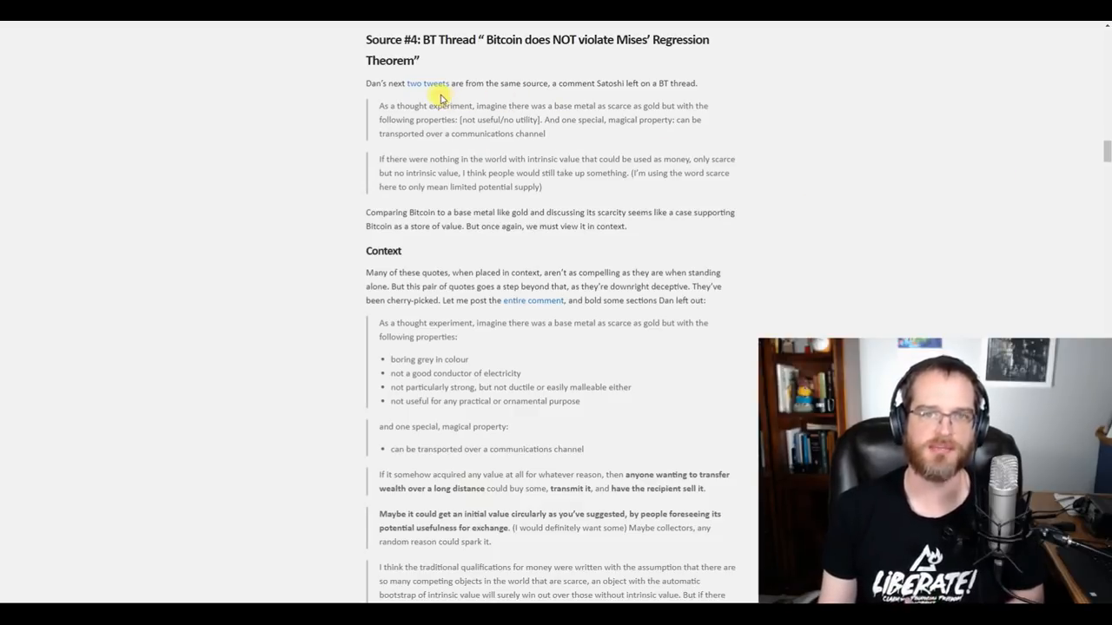
- Follow the article's 'two tweets' link to Dan Held's Twitter thread
click(437, 82)
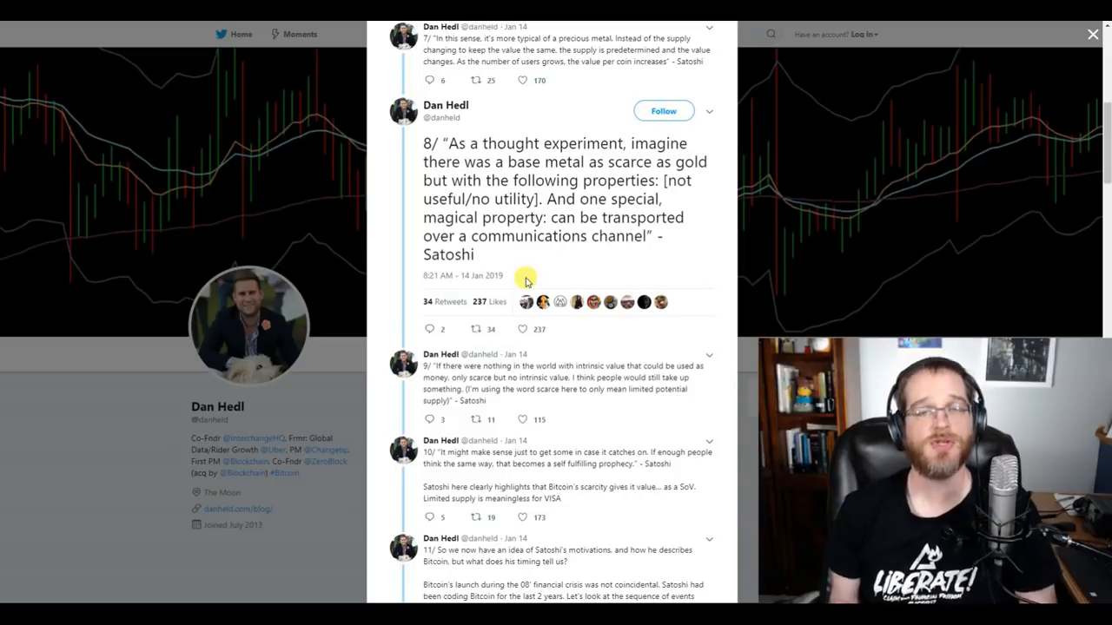
mouse_move(452, 173)
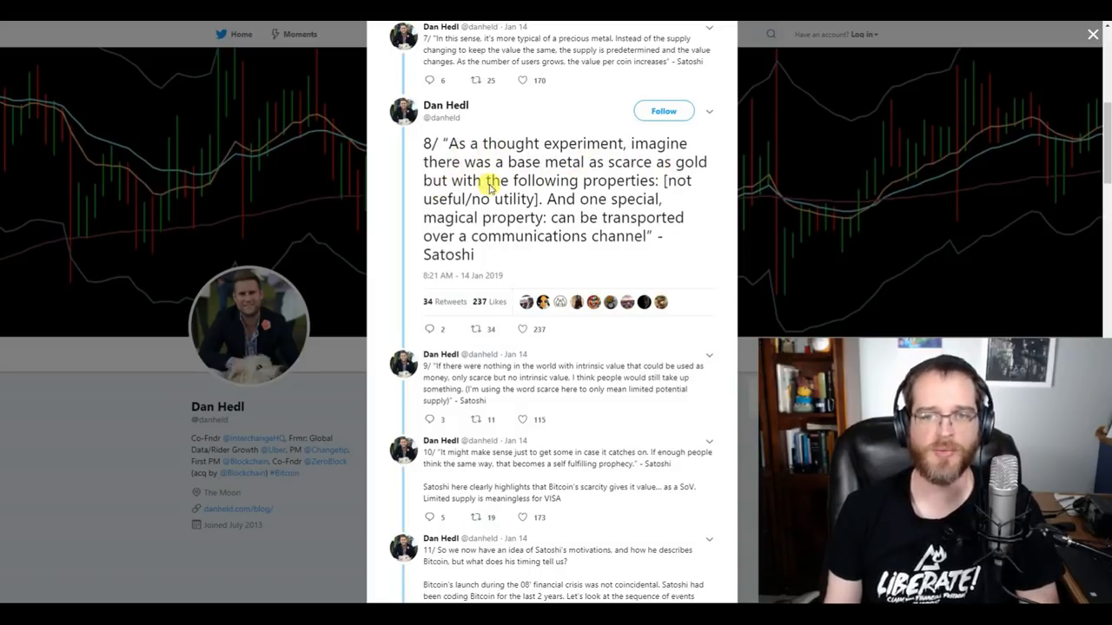
mouse_move(473, 201)
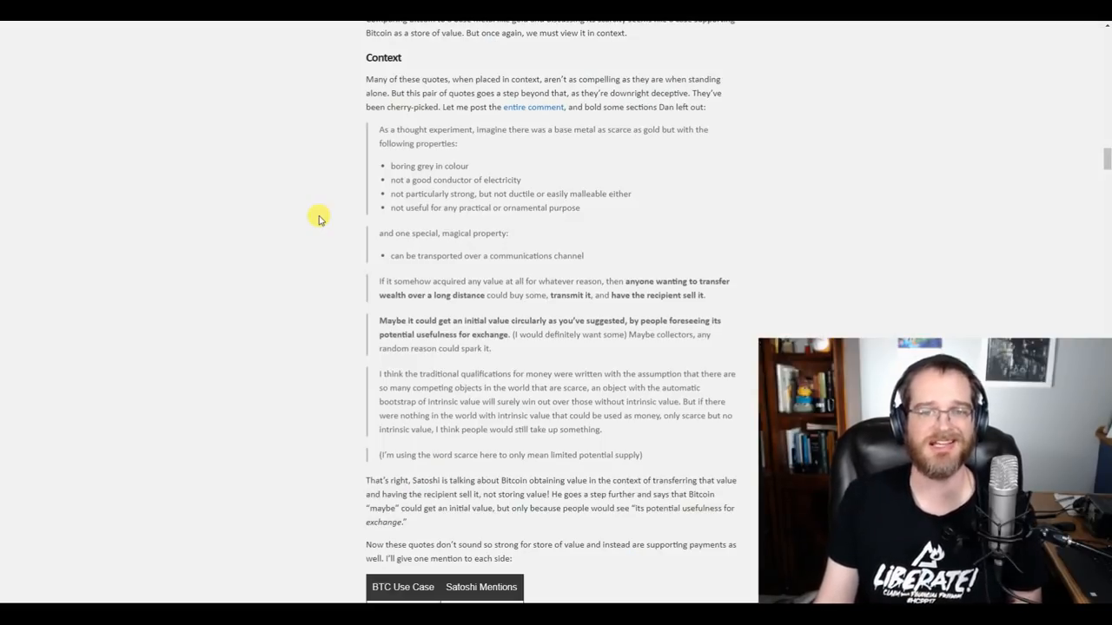
mouse_move(363, 156)
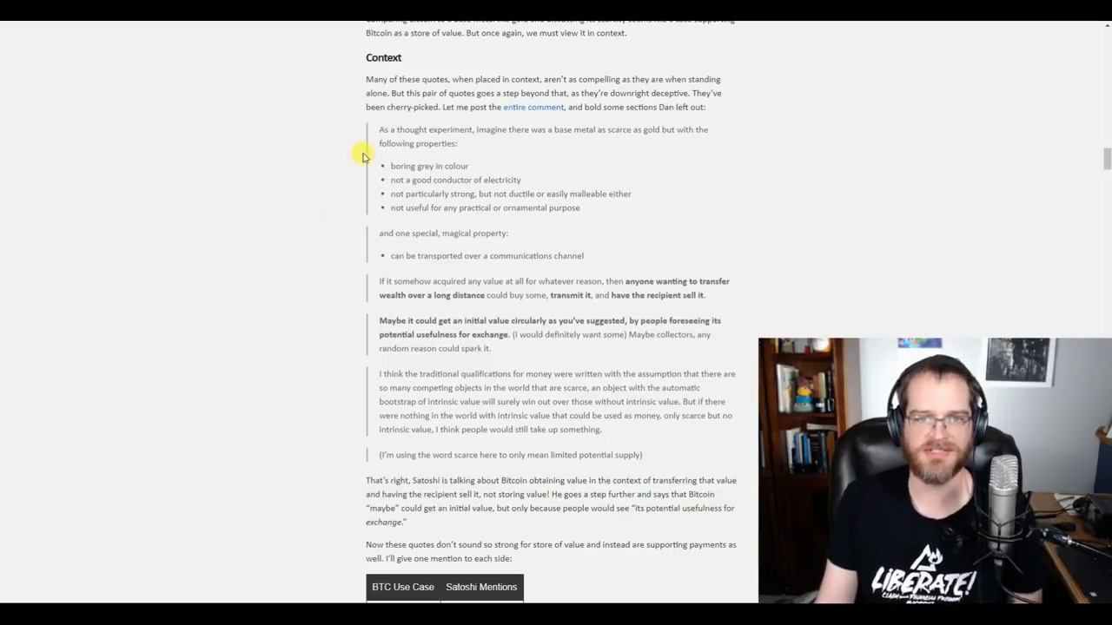
- Highlight the 'But if there were nothing…' sentence in Satoshi's comment, then deselect it
drag(363, 137, 477, 166)
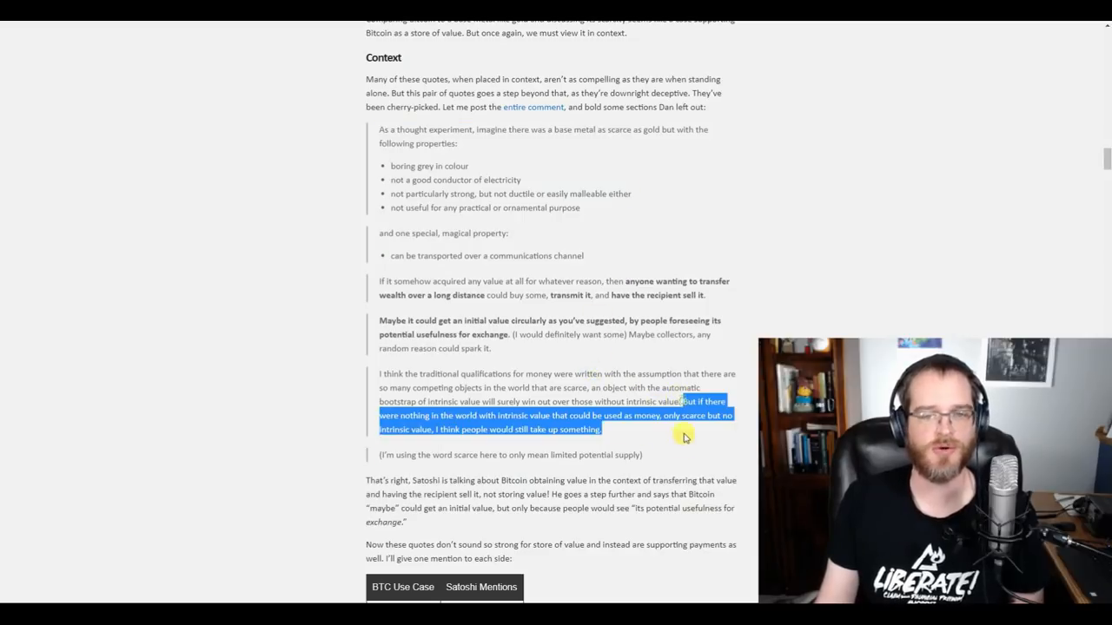
click(523, 363)
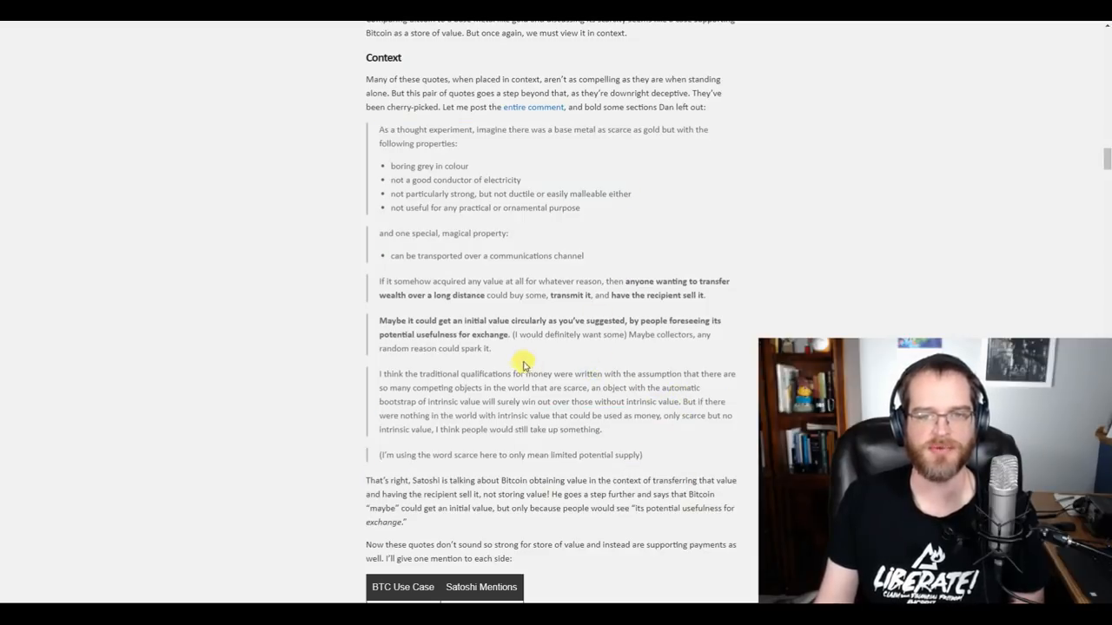
mouse_move(313, 310)
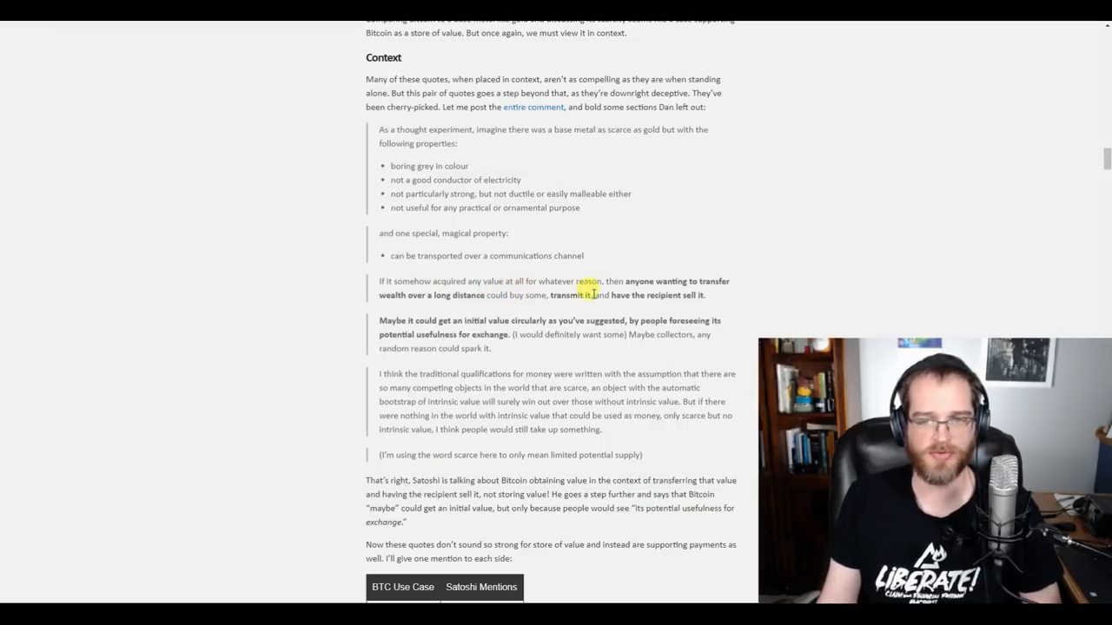
mouse_move(720, 297)
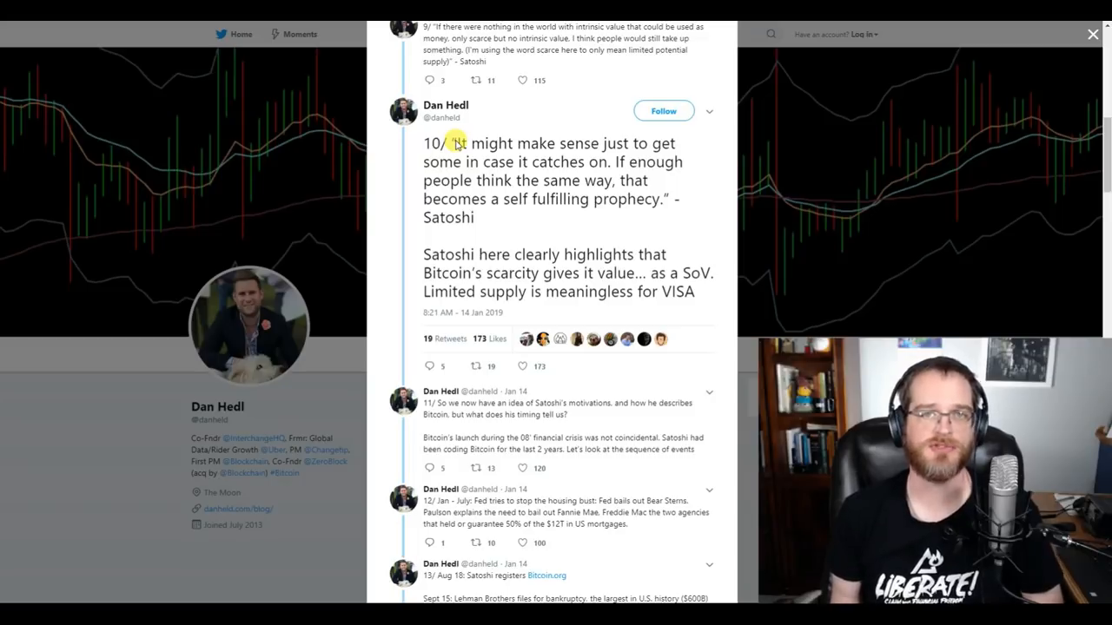
mouse_move(465, 152)
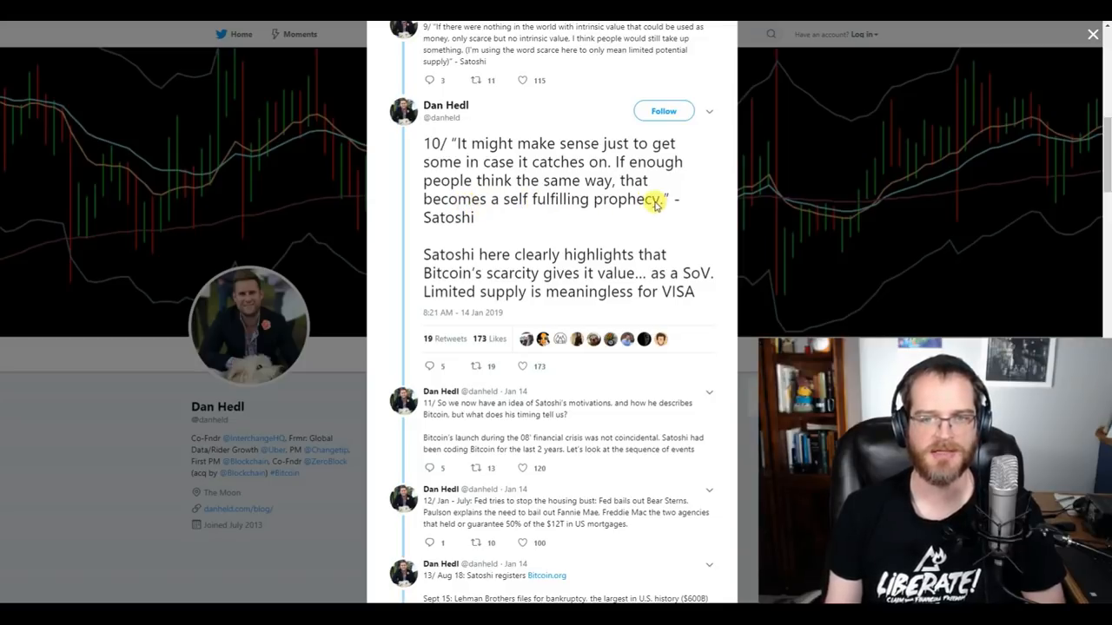
mouse_move(535, 255)
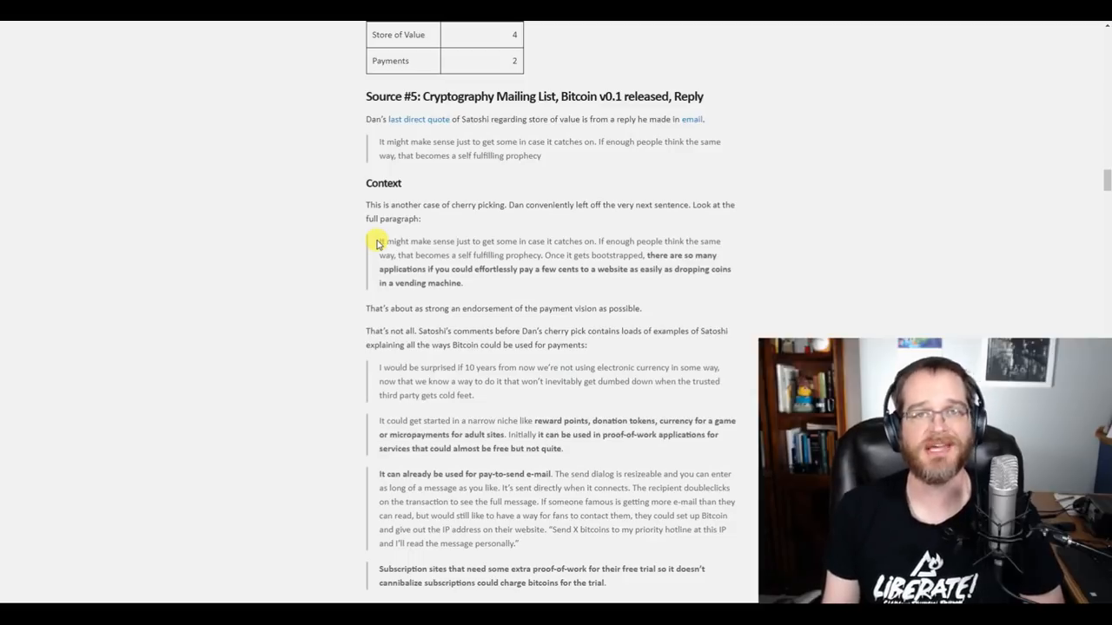
- Highlight text in the Source #5 paragraph and scroll toward Satoshi's payment examples
drag(377, 241, 475, 283)
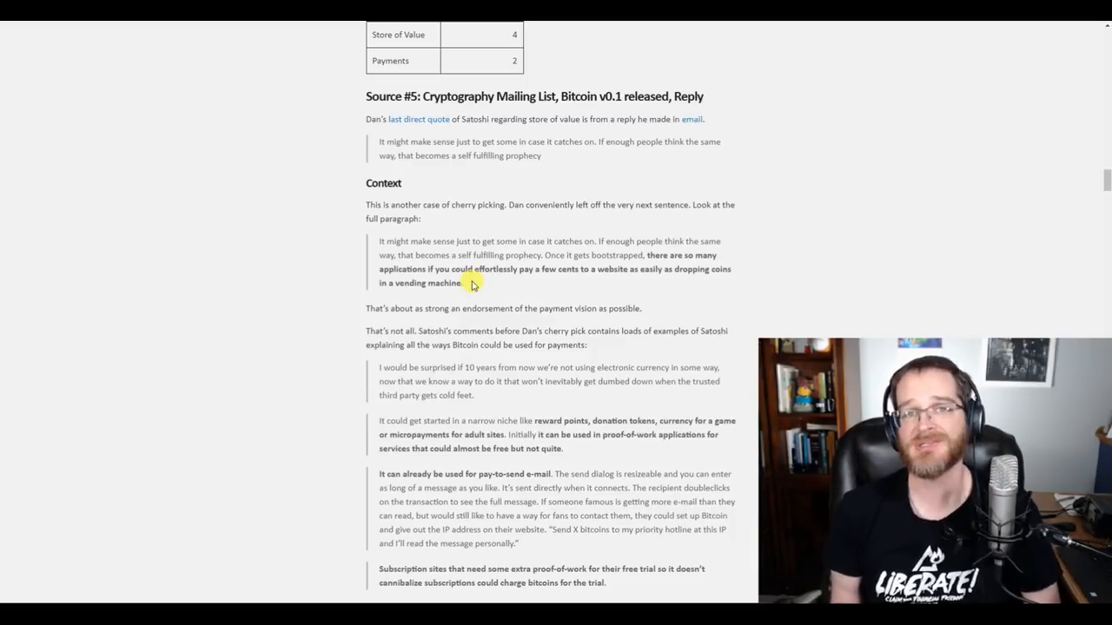
scroll(down, 3)
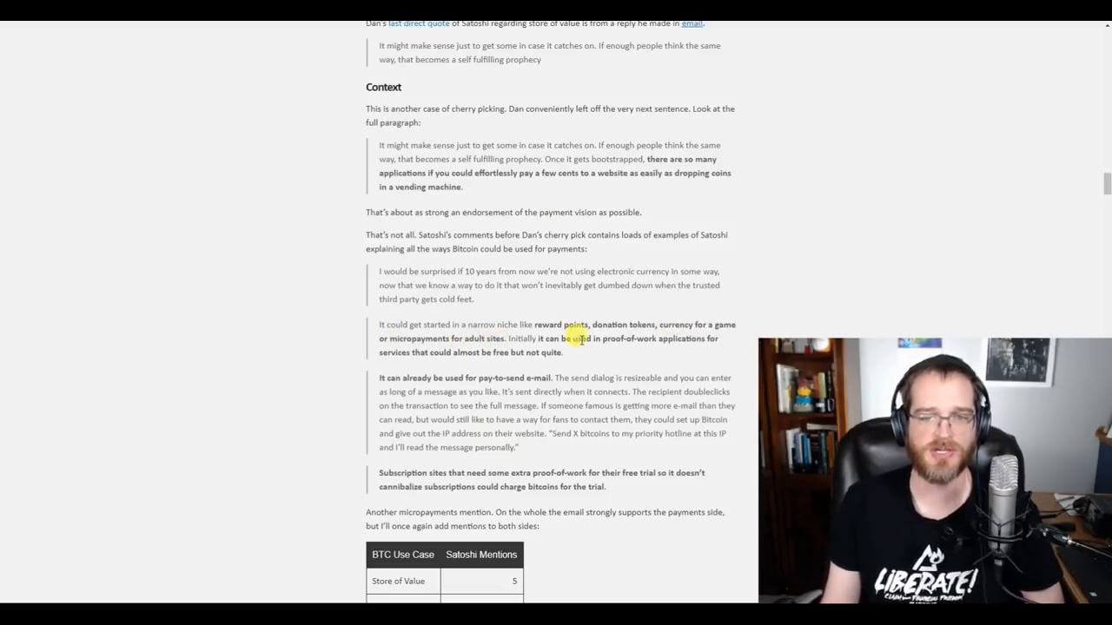
mouse_move(393, 366)
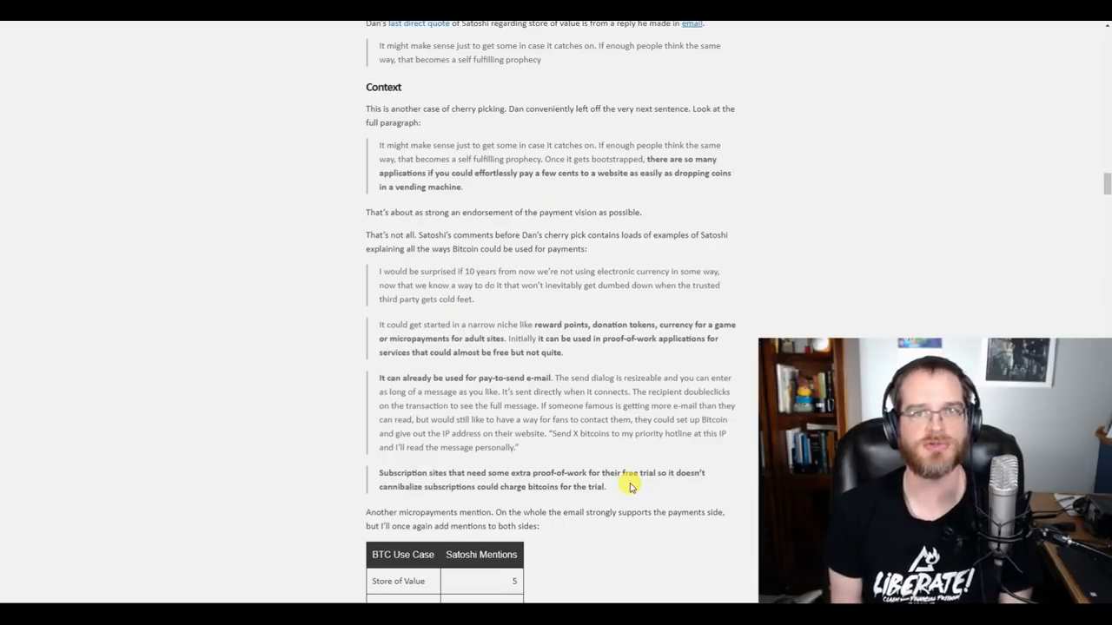
mouse_move(542, 365)
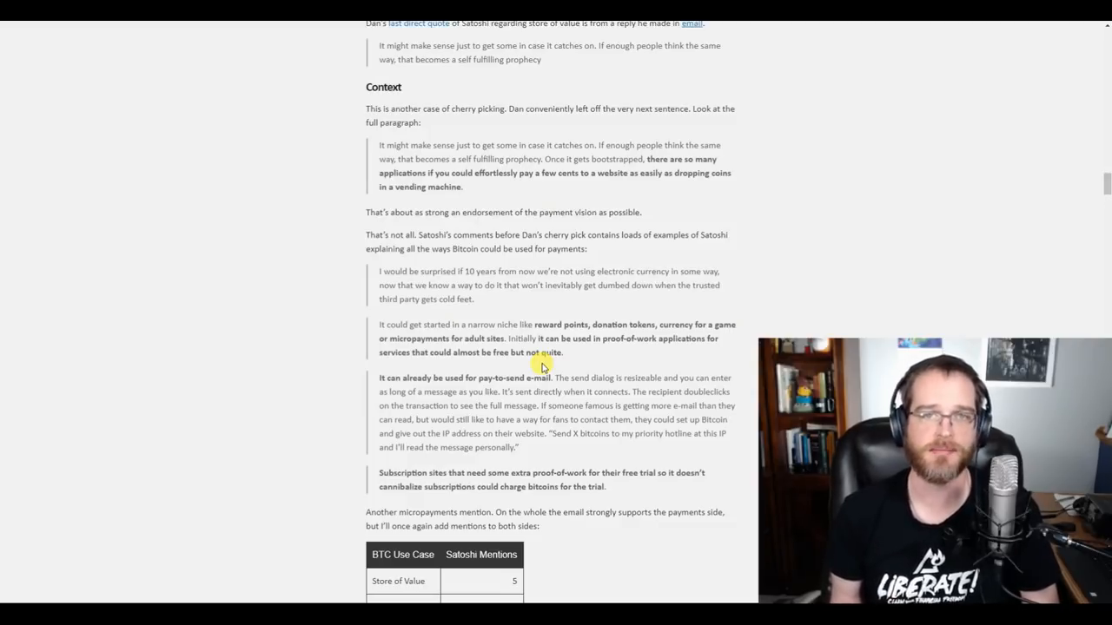
- Scroll past the payment use cases and mention-count table to the Questions list
scroll(down, 3)
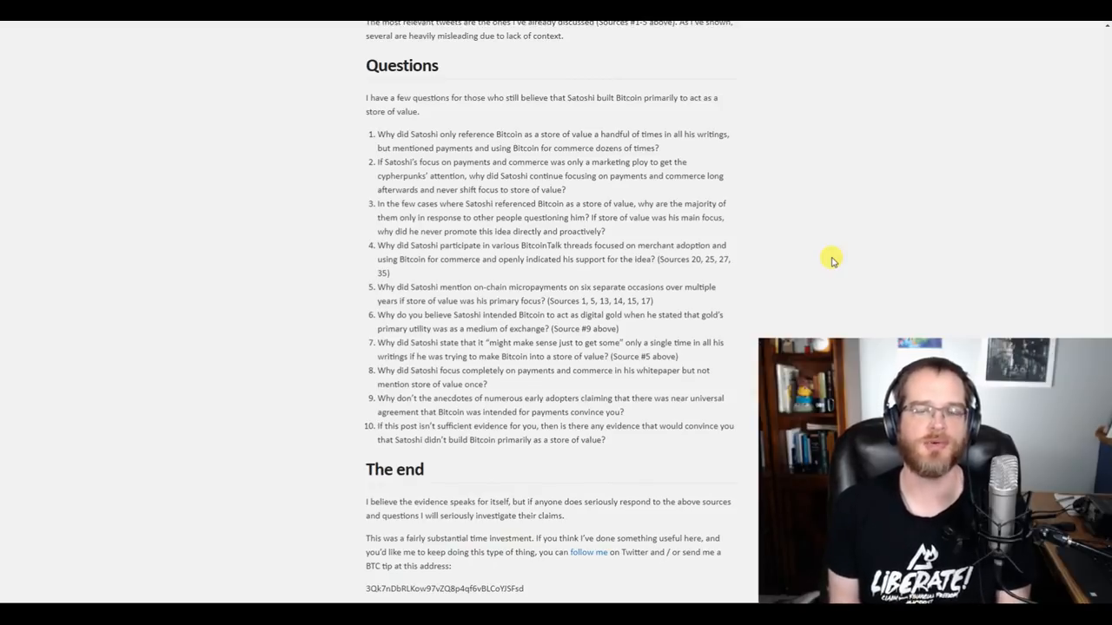
- Scroll to the article's end with the BTC tip QR code and OpenBazaar note
scroll(down, 3)
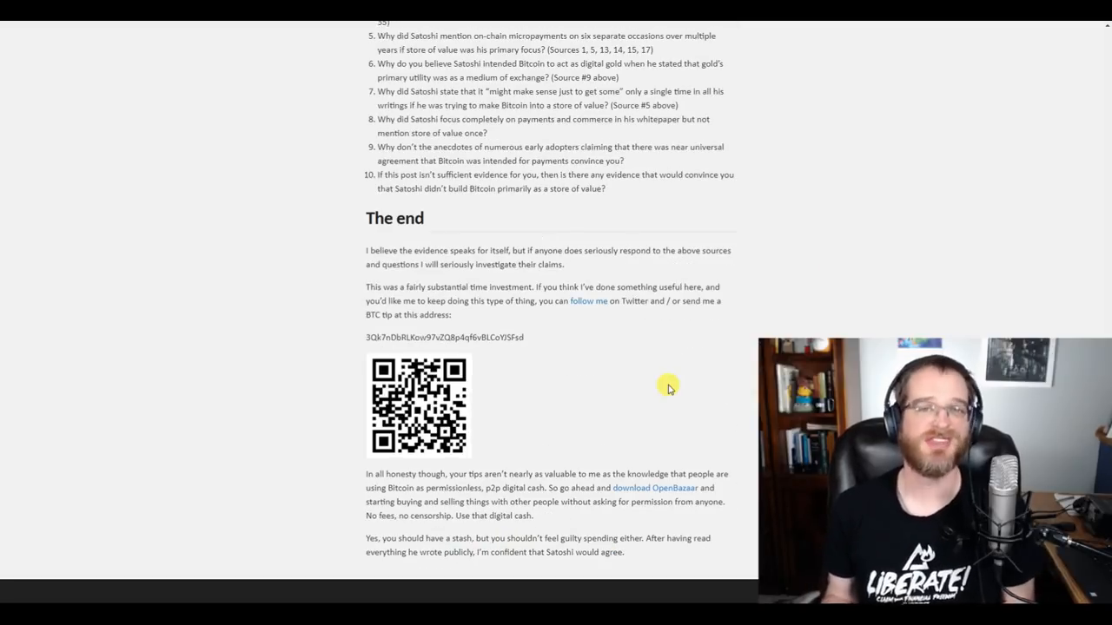